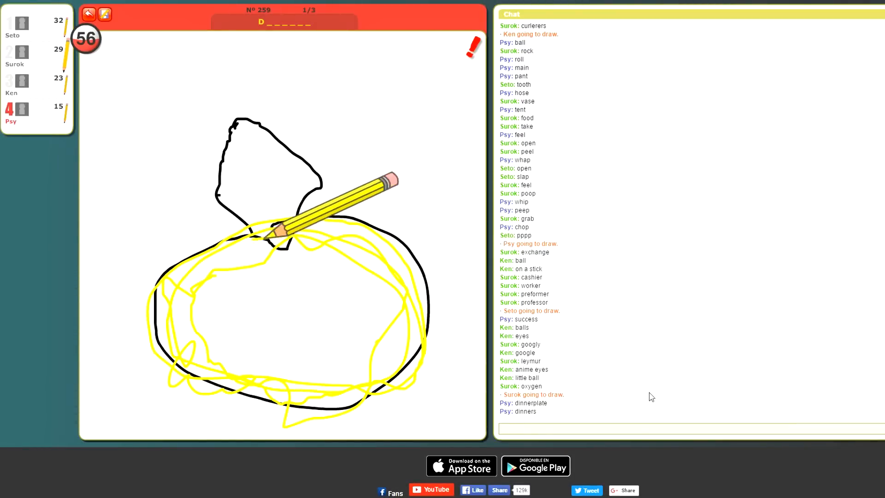
Step: Post the guess 'saturn' in the chat for the D-word drawing
{"action": "type", "text": "satu"}
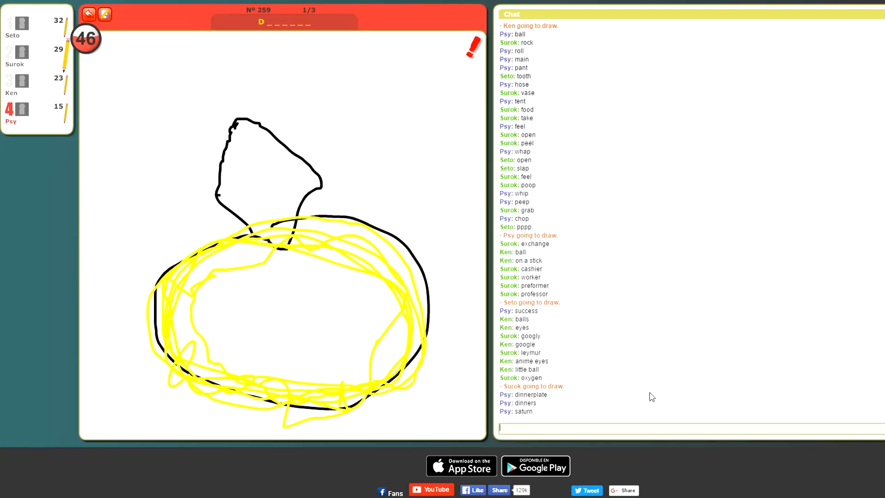
{"action": "mouse_move", "coordinate": [627, 395]}
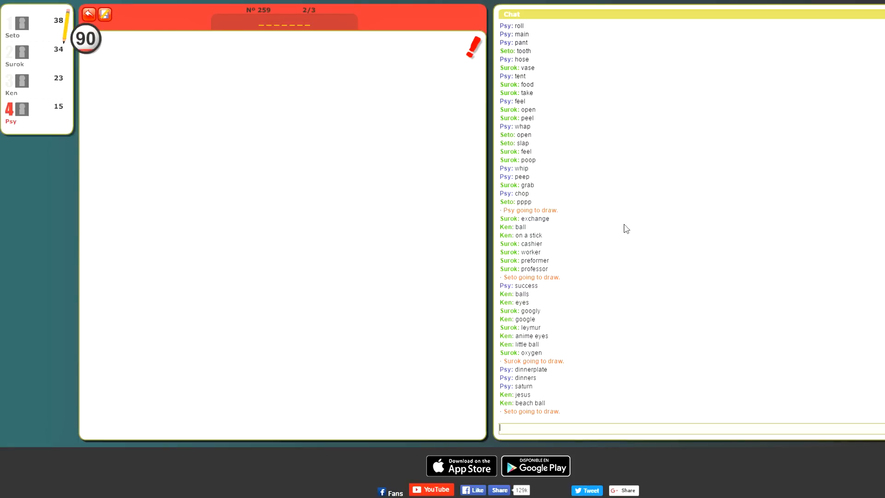
{"action": "mouse_move", "coordinate": [614, 217]}
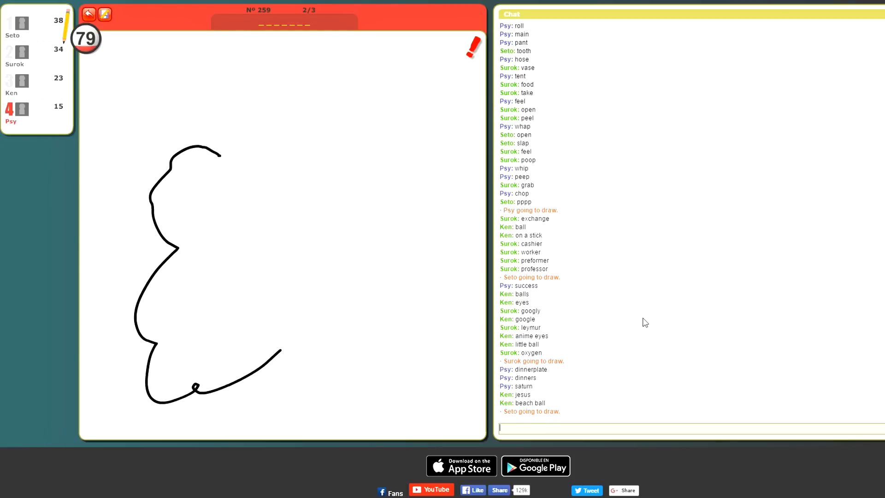
Step: Watch round 2 as Seto sketches a rounded outline with hint '_O_T___'
{"action": "left_click_drag", "start_coordinate": [351, 144], "coordinate": [296, 212]}
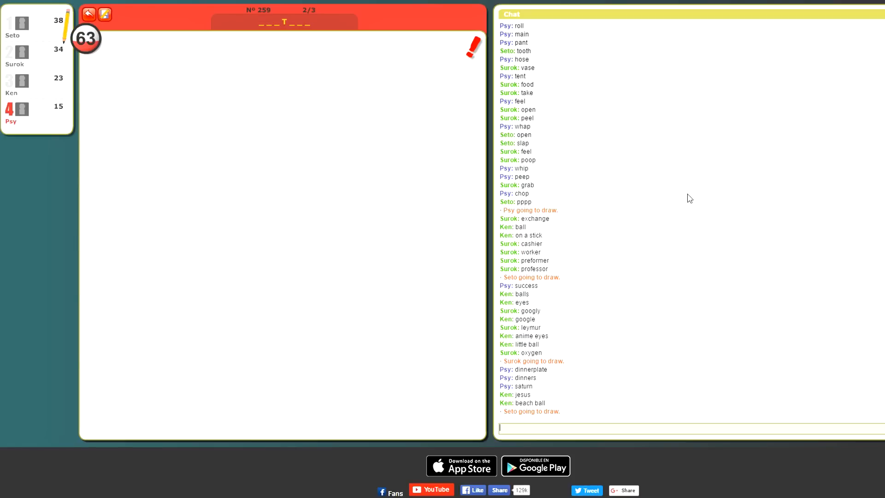
{"action": "left_click_drag", "start_coordinate": [322, 137], "coordinate": [351, 275]}
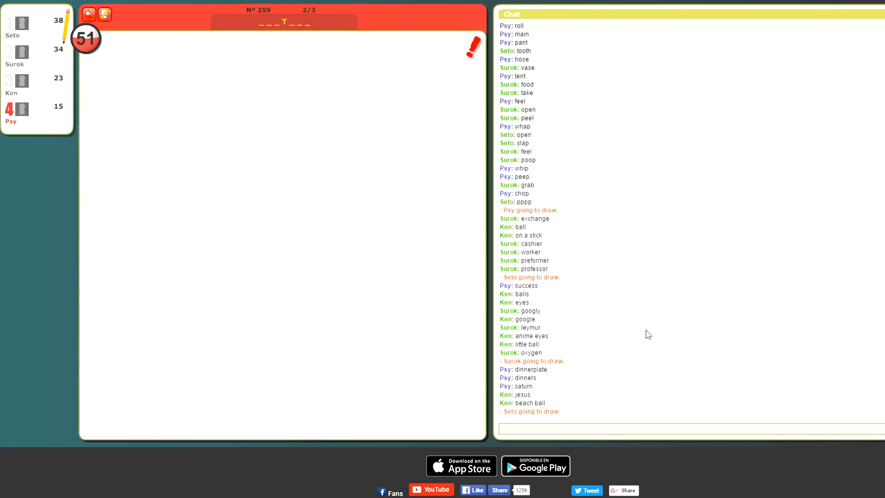
{"action": "left_click_drag", "start_coordinate": [296, 118], "coordinate": [323, 343]}
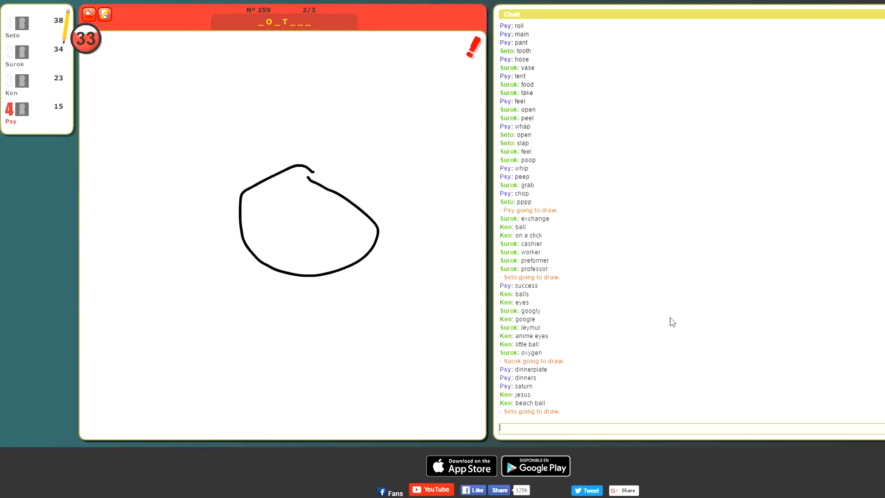
Step: Guess 'potato', 'jolt' and 'voltorb' in chat before VOLTAGE is revealed
{"action": "type", "text": "potat"}
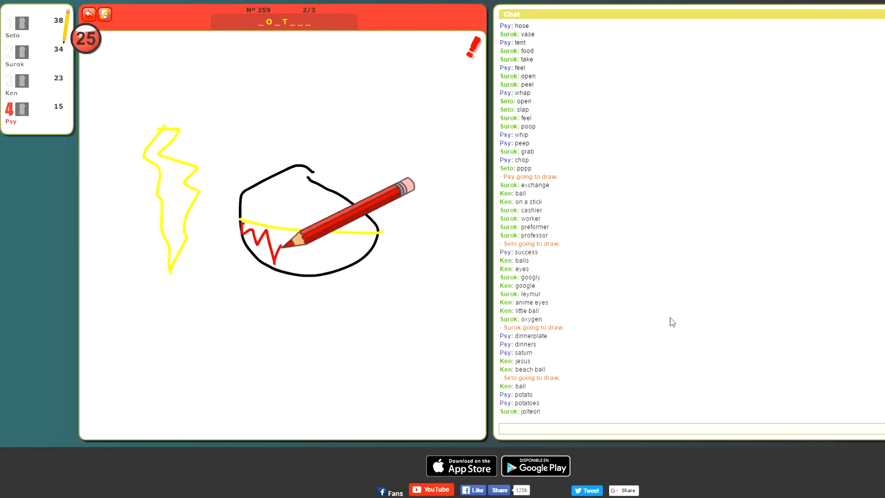
{"action": "type", "text": "jolt"}
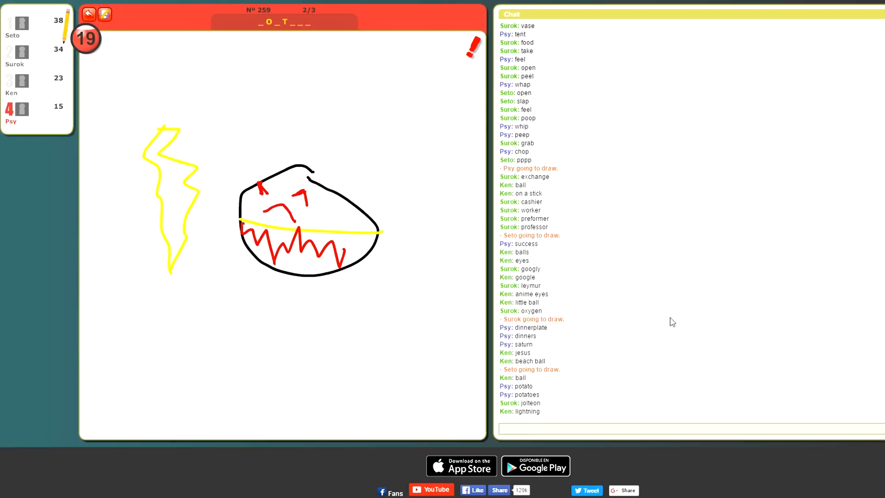
{"action": "type", "text": "v"}
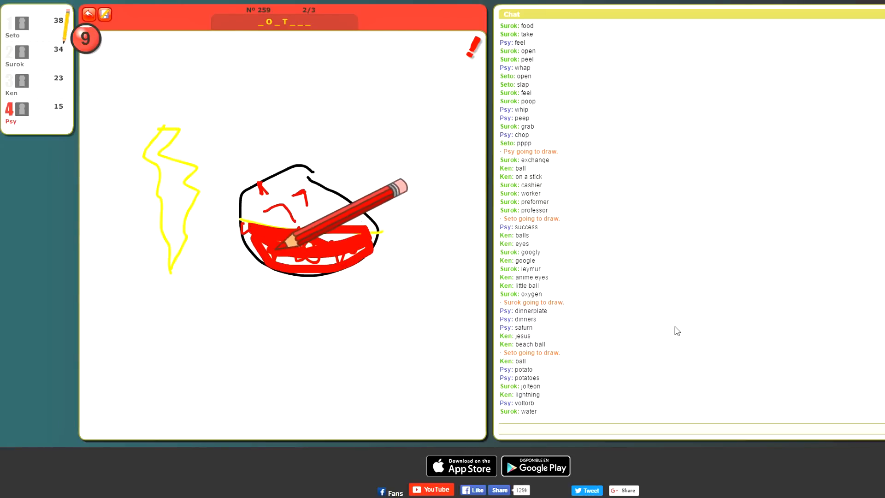
{"action": "type", "text": "volt"}
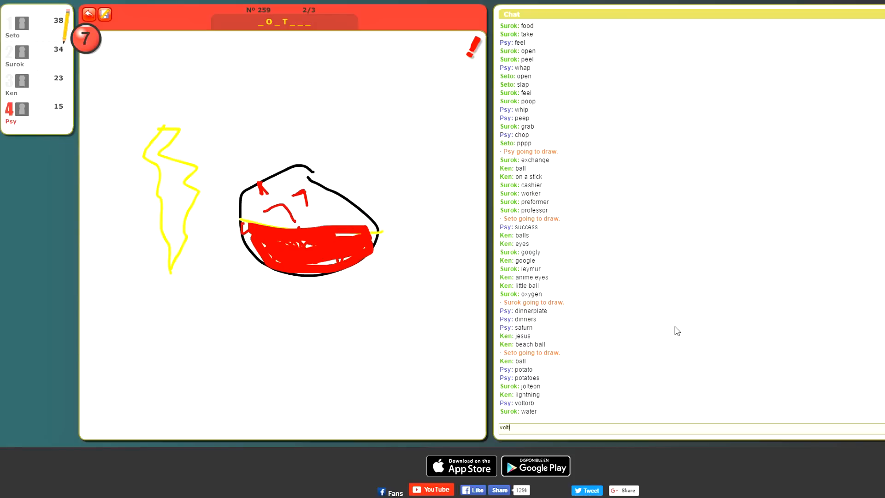
{"action": "key", "text": "enter"}
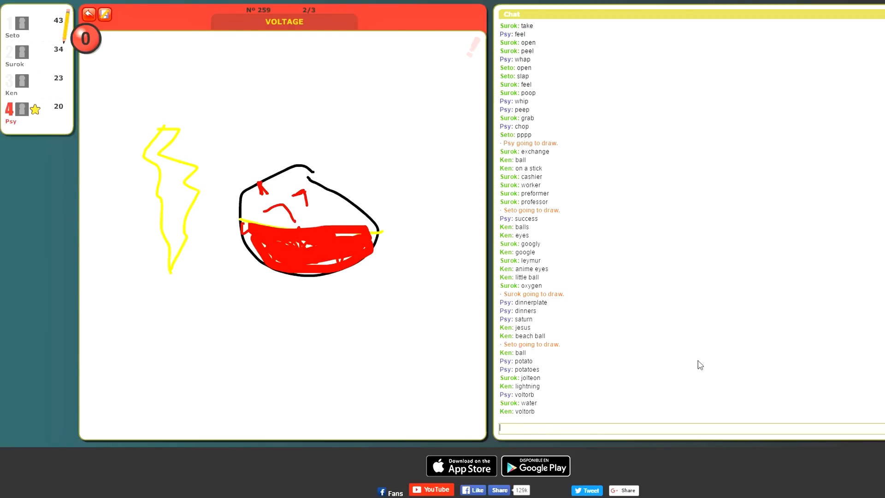
{"action": "mouse_move", "coordinate": [698, 371]}
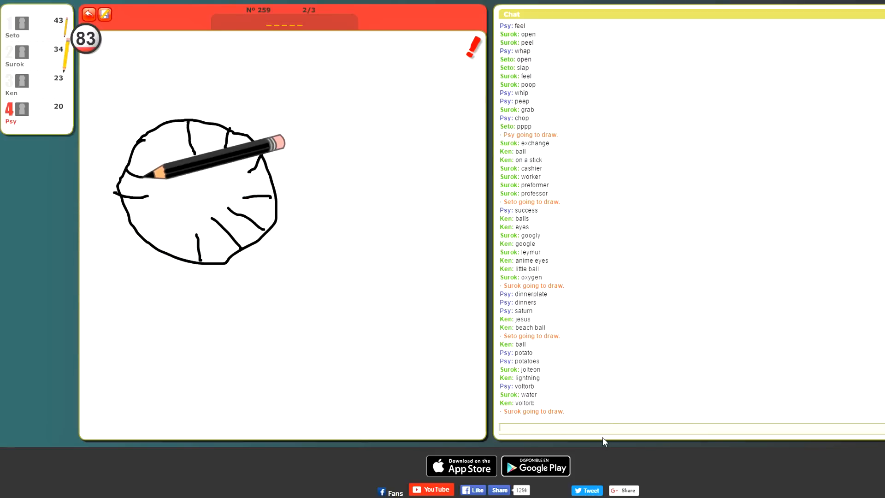
Step: Guess 'clock' and then 'morning' in chat for the clock drawing
{"action": "type", "text": "clok"}
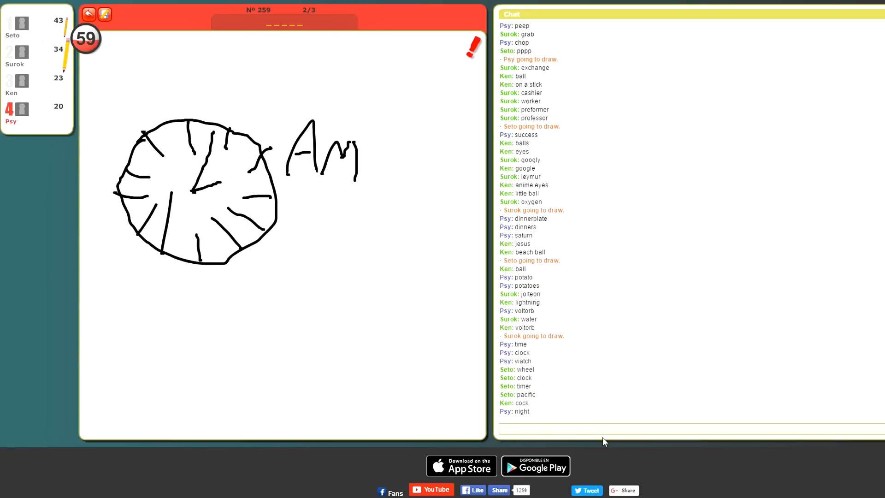
{"action": "type", "text": "mor"}
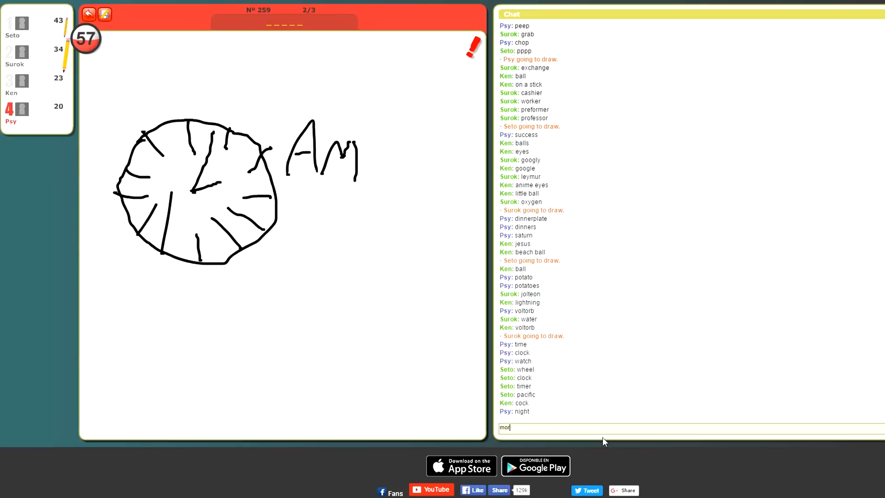
{"action": "key", "text": "enter"}
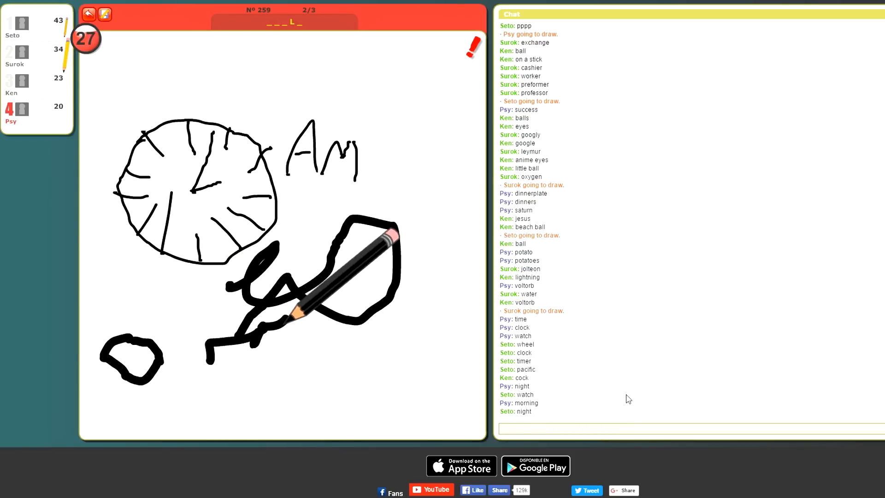
Step: Keep guessing in chat until the TIME OUT! popup reveals EARLY
{"action": "type", "text": "c"}
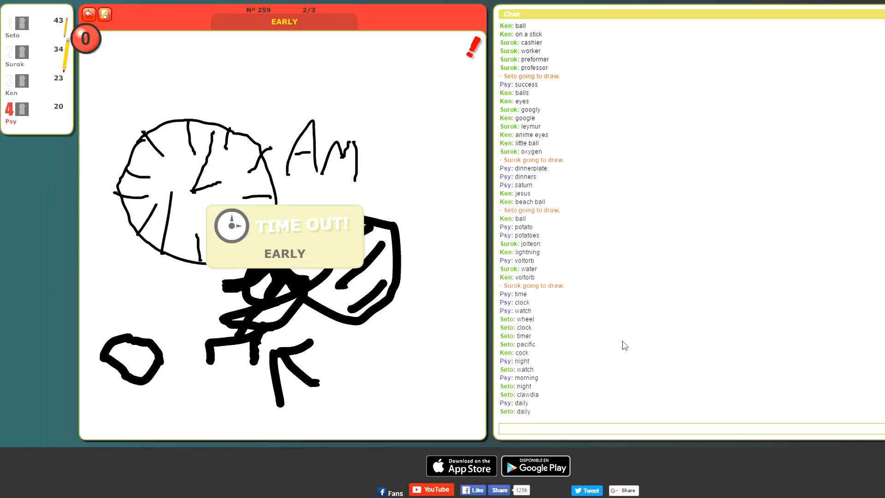
{"action": "mouse_move", "coordinate": [619, 339]}
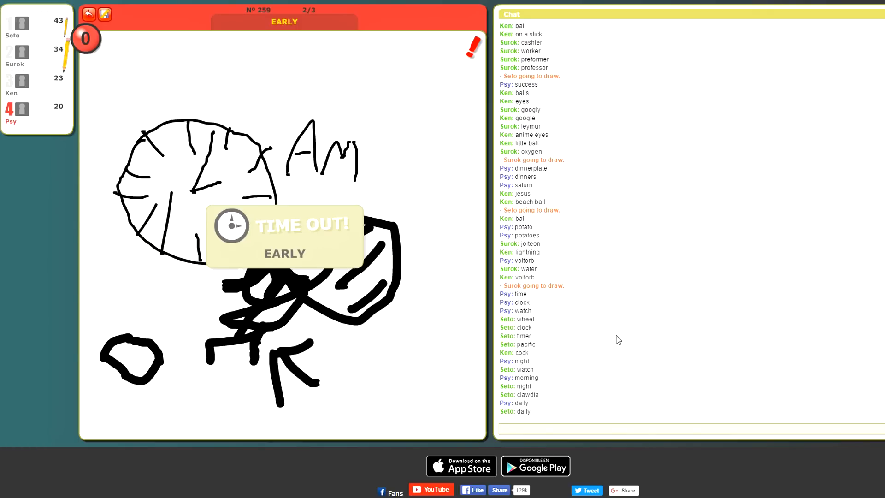
{"action": "left_click", "coordinate": [678, 426]}
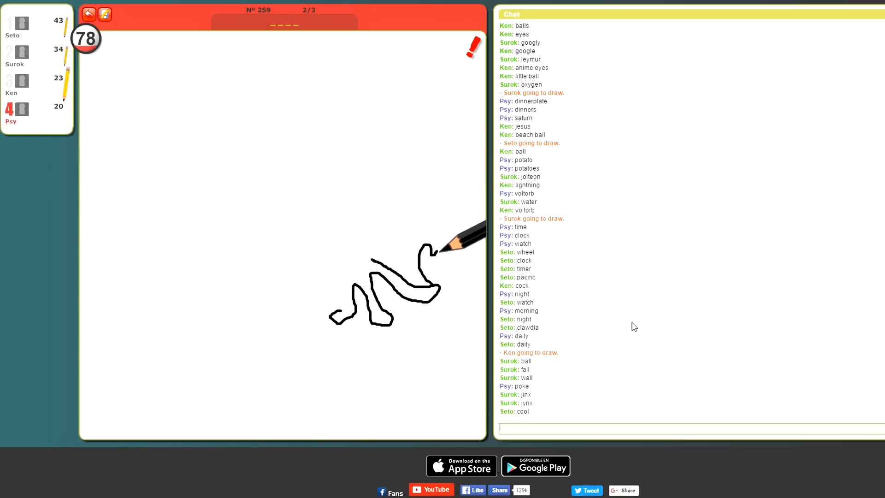
Step: Guess words like 'muk' in chat until the timer reveals BURN
{"action": "type", "text": "s"}
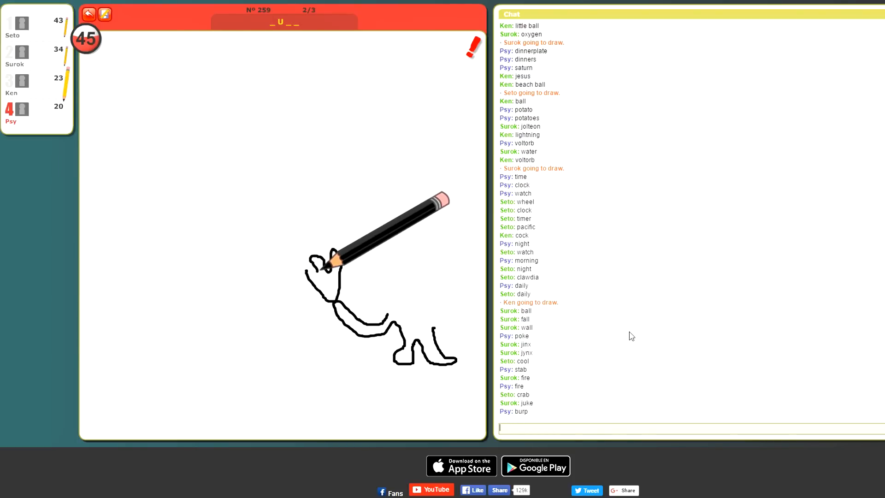
{"action": "type", "text": "muk"}
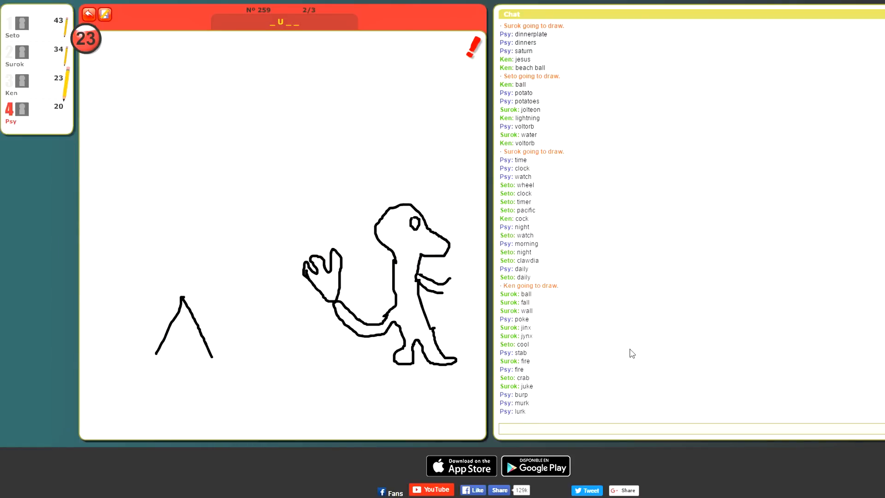
{"action": "left_click_drag", "start_coordinate": [181, 296], "coordinate": [226, 240]}
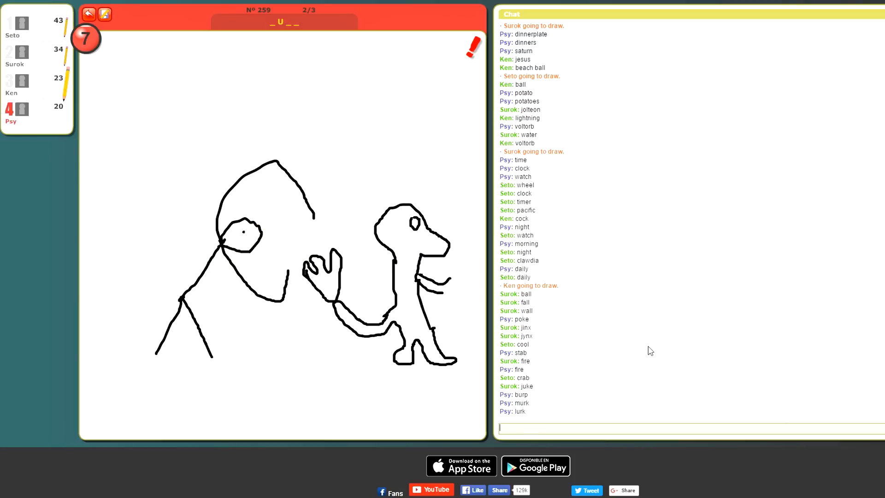
{"action": "mouse_move", "coordinate": [647, 308]}
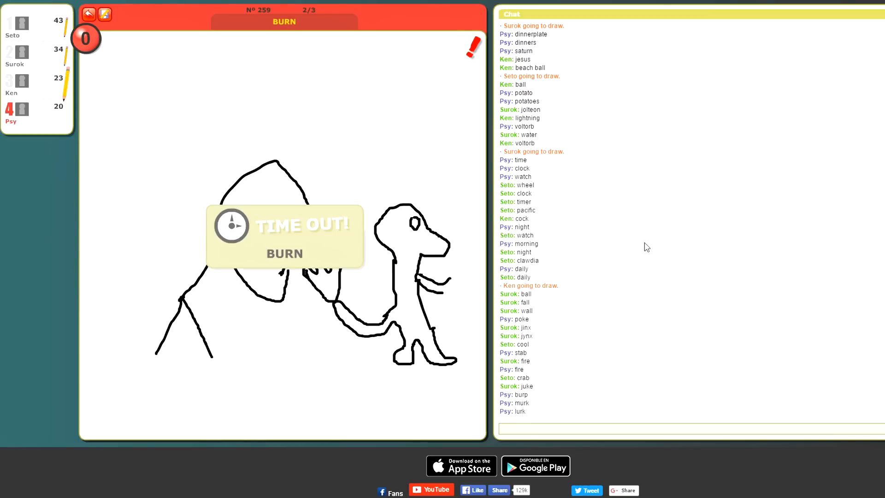
{"action": "mouse_move", "coordinate": [672, 344]}
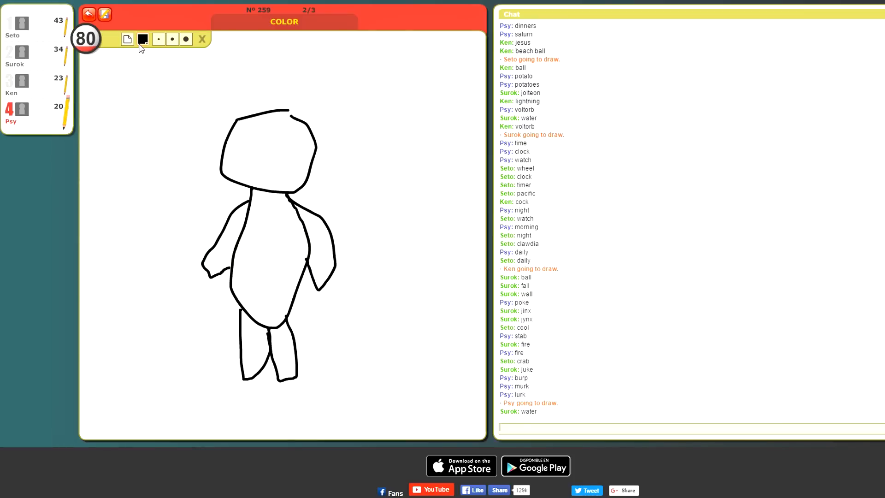
Step: Paint the figure's torso blue and its arms and legs reddish-brown before time runs out
{"action": "left_click", "coordinate": [143, 38]}
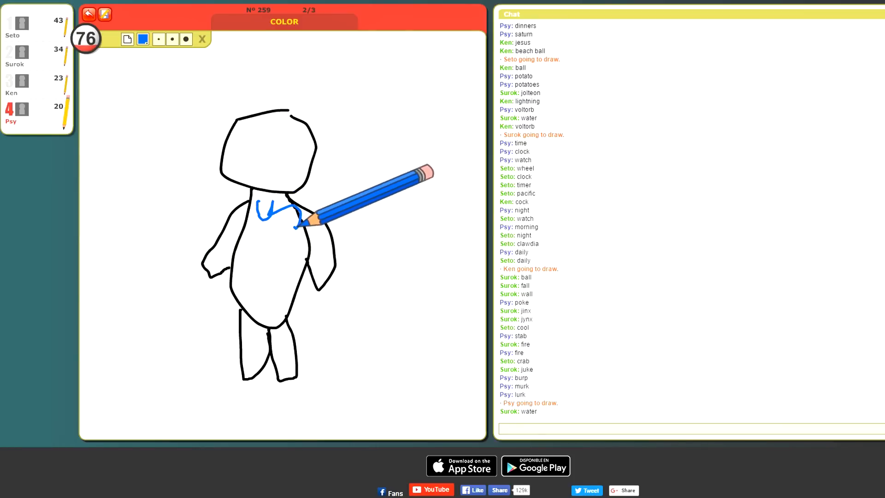
{"action": "left_click_drag", "start_coordinate": [293, 226], "coordinate": [288, 254]}
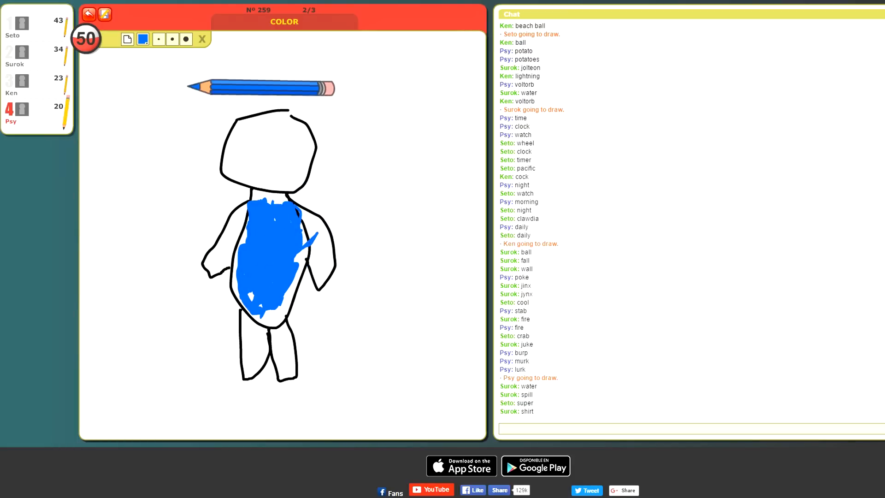
{"action": "left_click", "coordinate": [143, 39]}
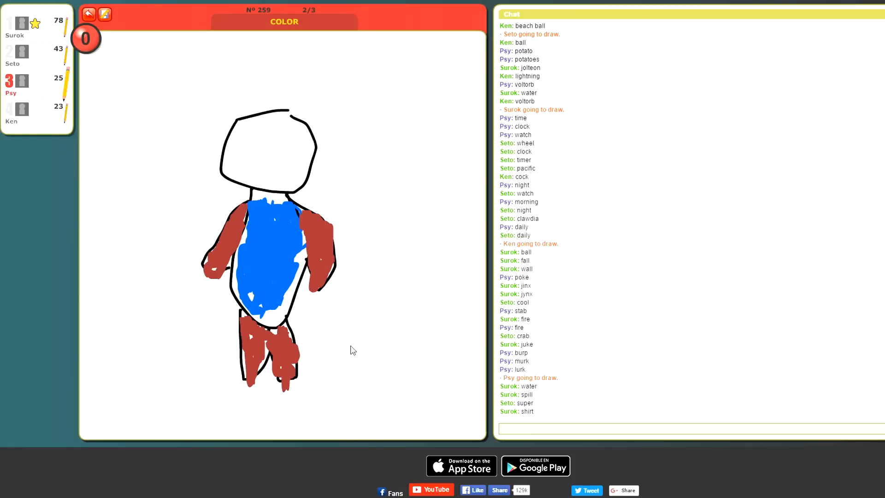
{"action": "left_click", "coordinate": [677, 427]}
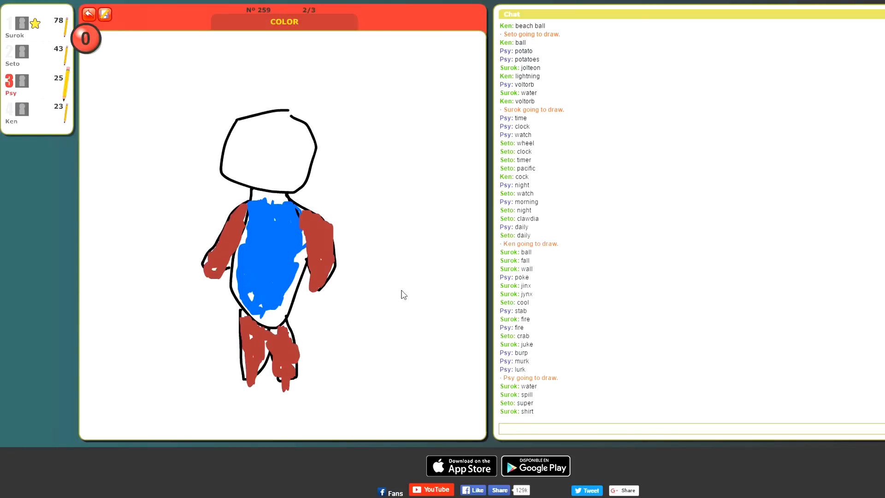
{"action": "mouse_move", "coordinate": [387, 292]}
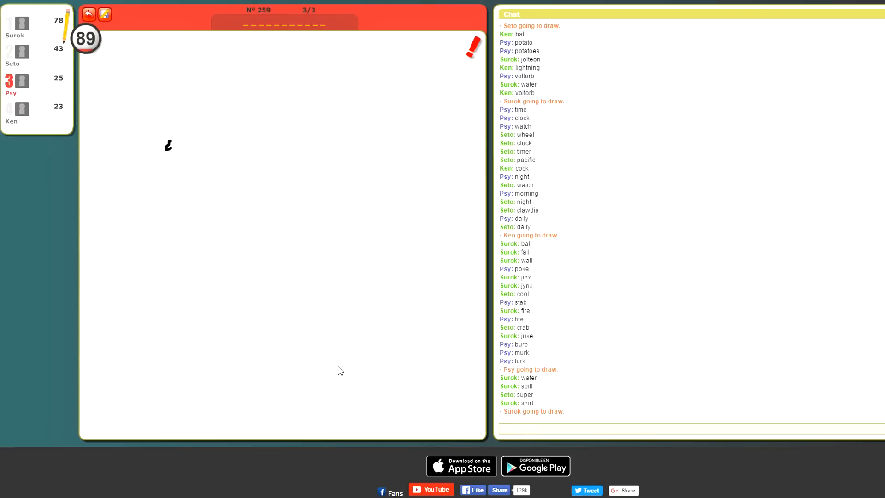
{"action": "mouse_move", "coordinate": [346, 385]}
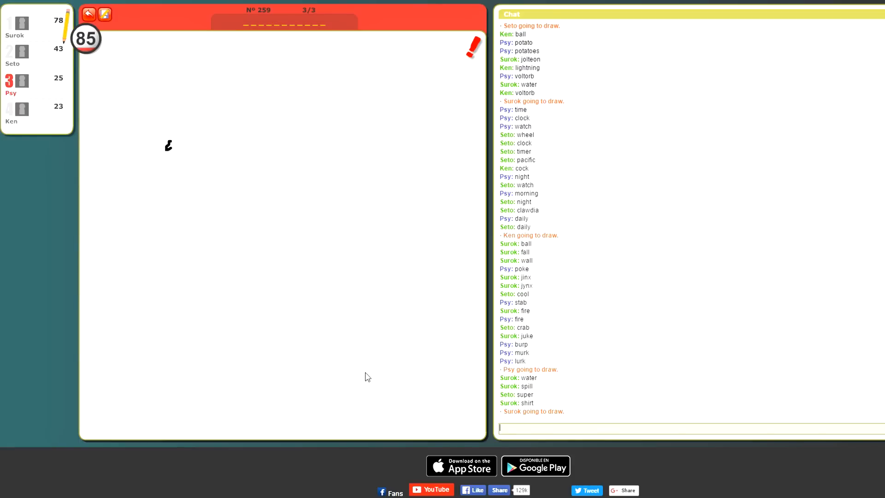
Step: Guess 'tarantula' and 'triceratops' in chat during Surok's turn
{"action": "type", "text": "taran"}
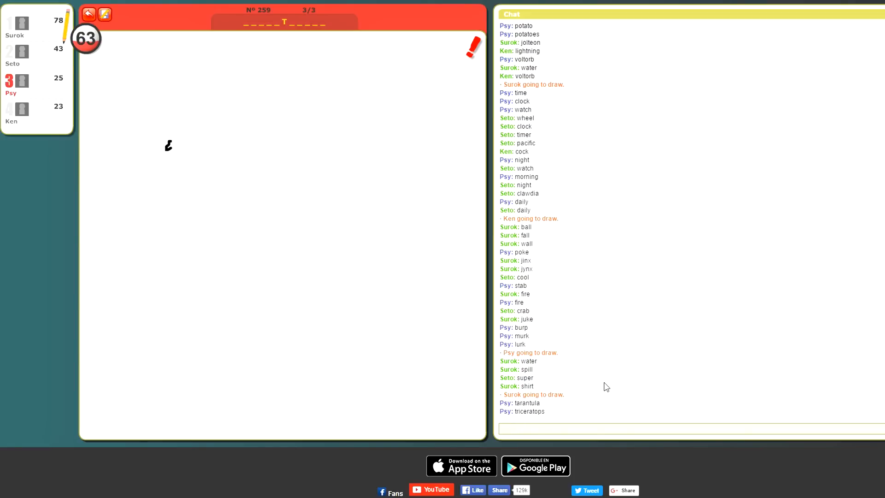
{"action": "type", "text": "apat"}
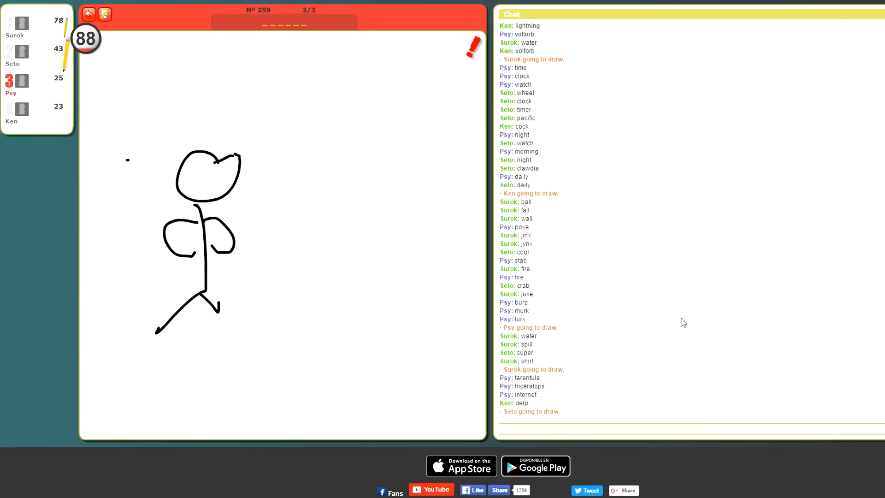
Step: Submit the guesses 'muscles', 'flexing' and 'mirror' in chat
{"action": "type", "text": "muscl"}
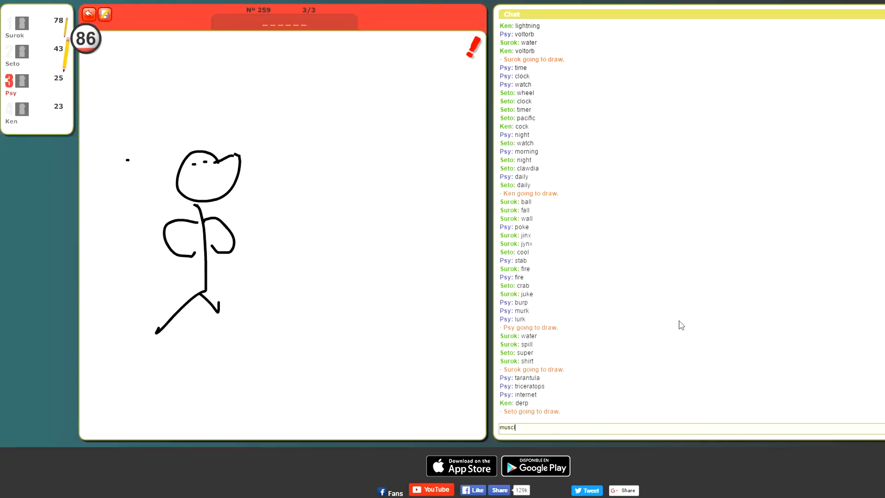
{"action": "key", "text": "enter"}
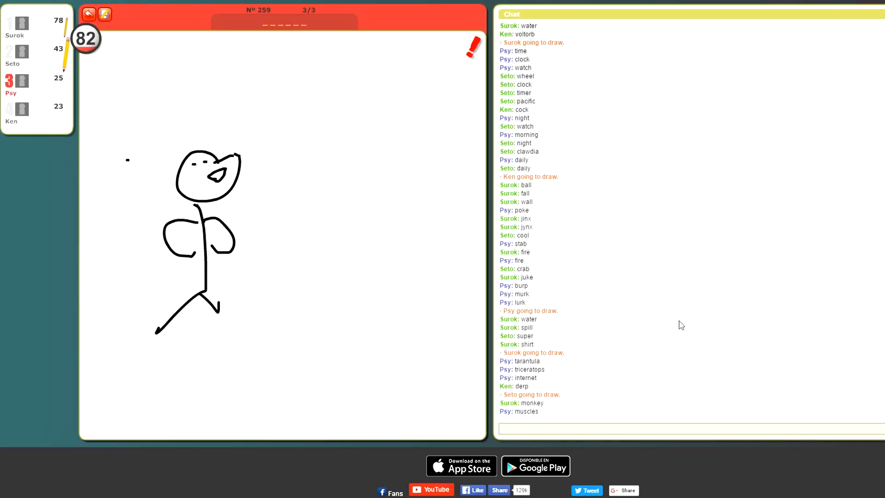
{"action": "type", "text": "flexing"}
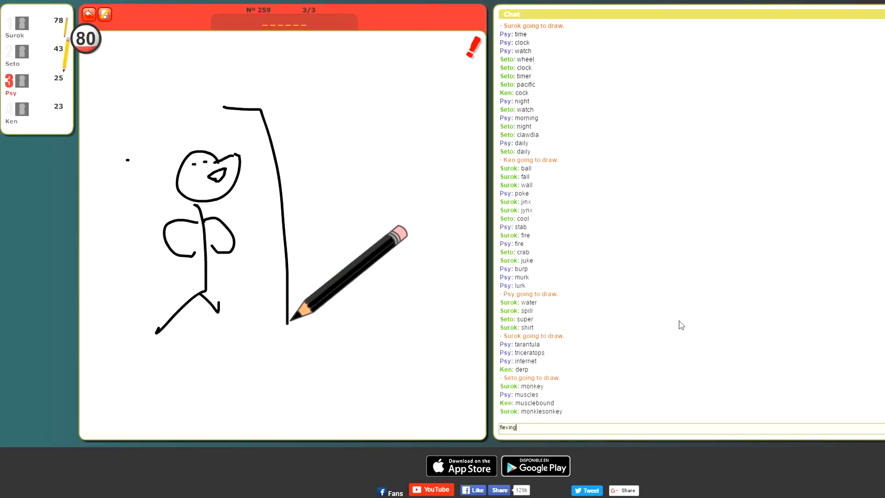
{"action": "key", "text": "enter"}
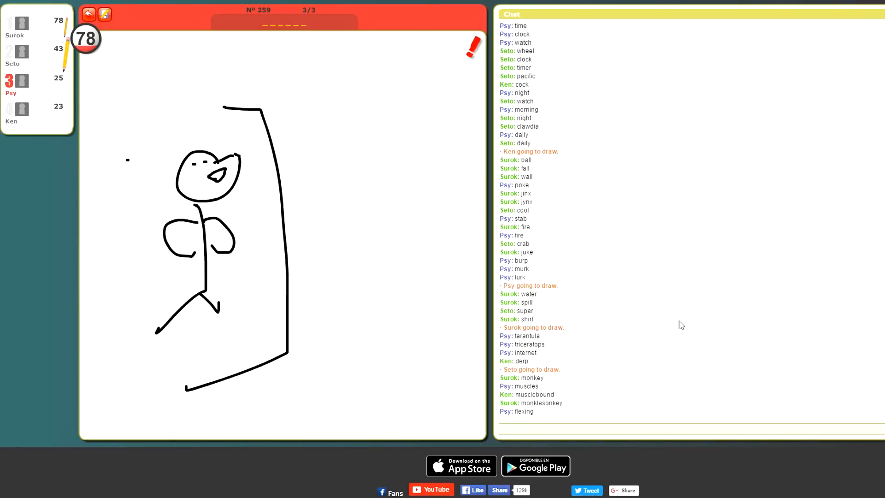
{"action": "type", "text": "mirr"}
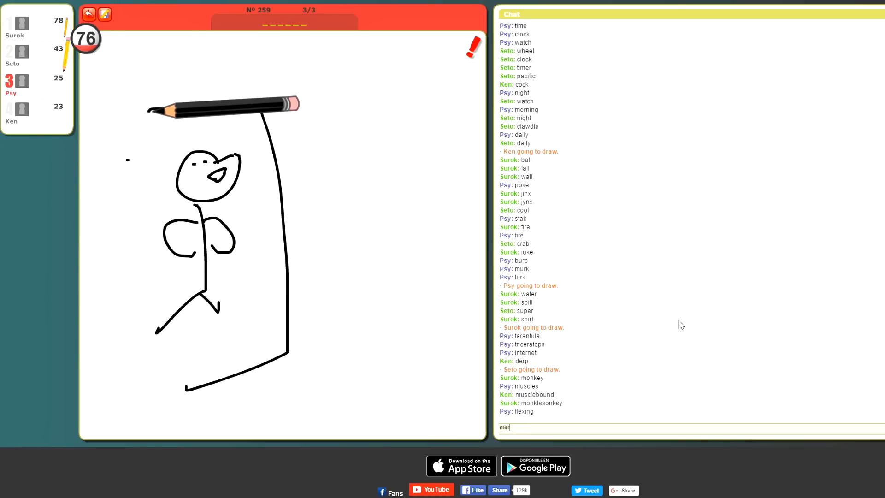
{"action": "key", "text": "enter"}
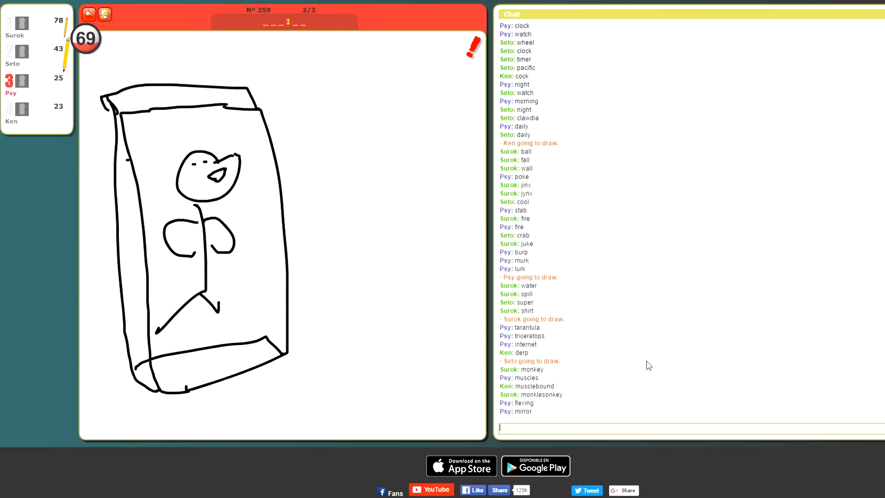
Step: Guess 'viking' and wait for the timer to reveal ARRIVE
{"action": "left_click_drag", "start_coordinate": [226, 51], "coordinate": [251, 344]}
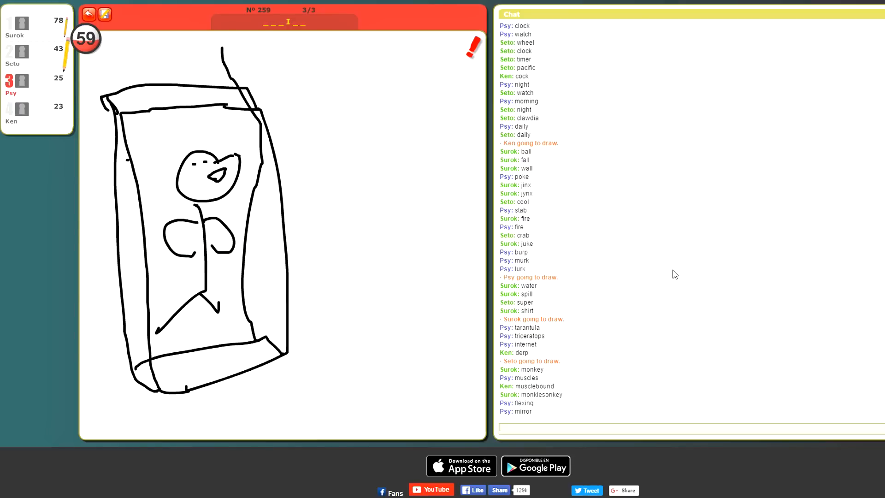
{"action": "type", "text": "vik"}
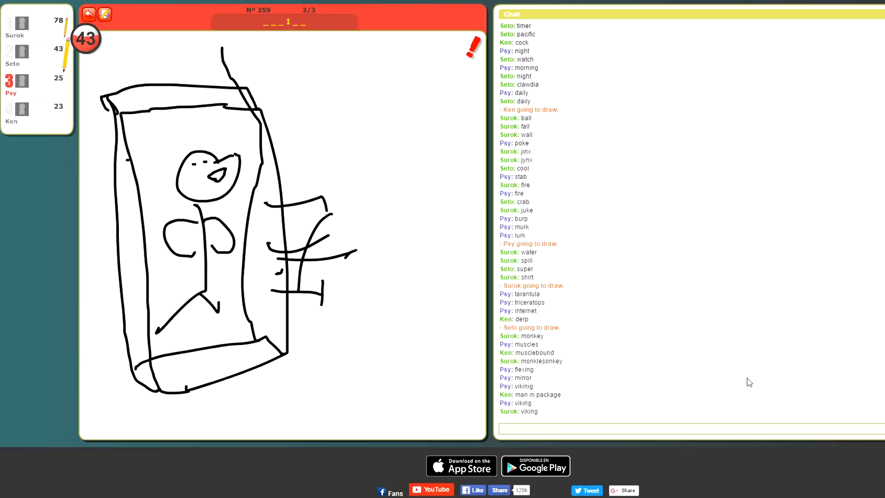
{"action": "left_click", "coordinate": [677, 427]}
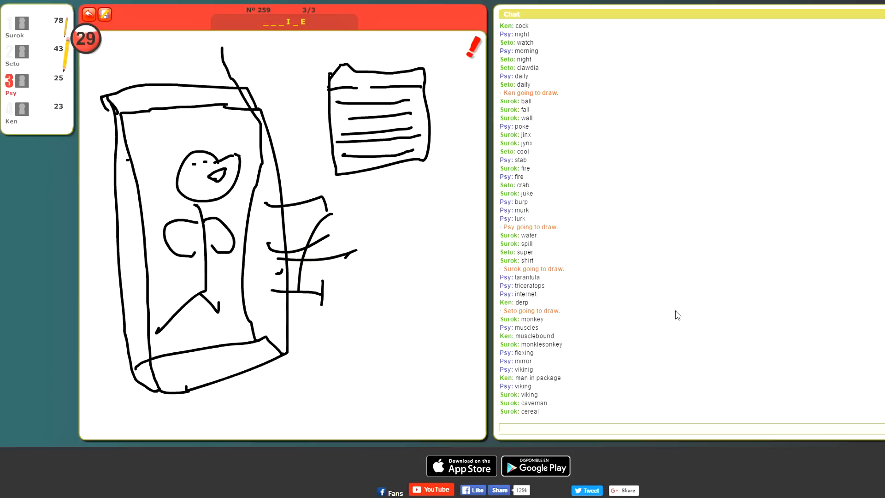
{"action": "mouse_move", "coordinate": [682, 312]}
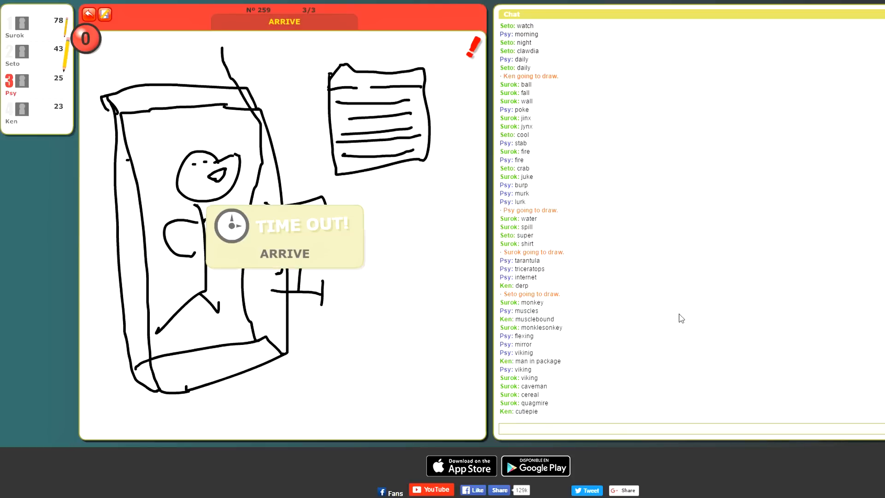
{"action": "left_click", "coordinate": [621, 427]}
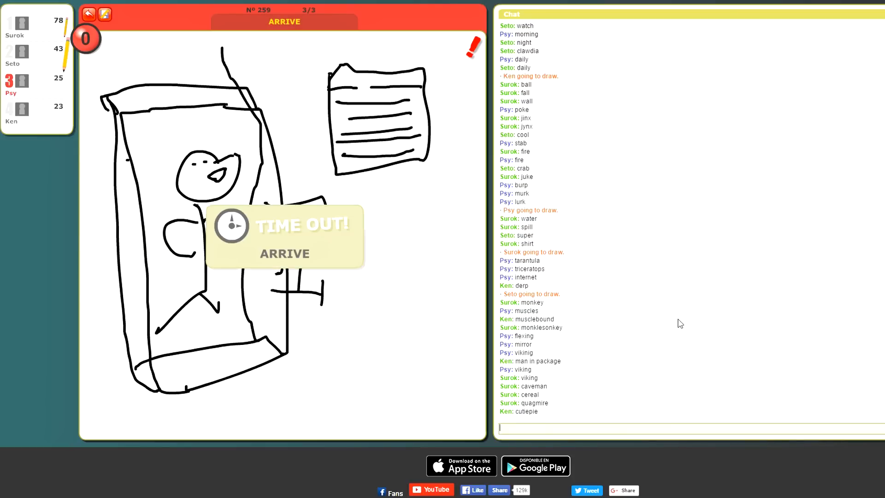
{"action": "mouse_move", "coordinate": [670, 31]}
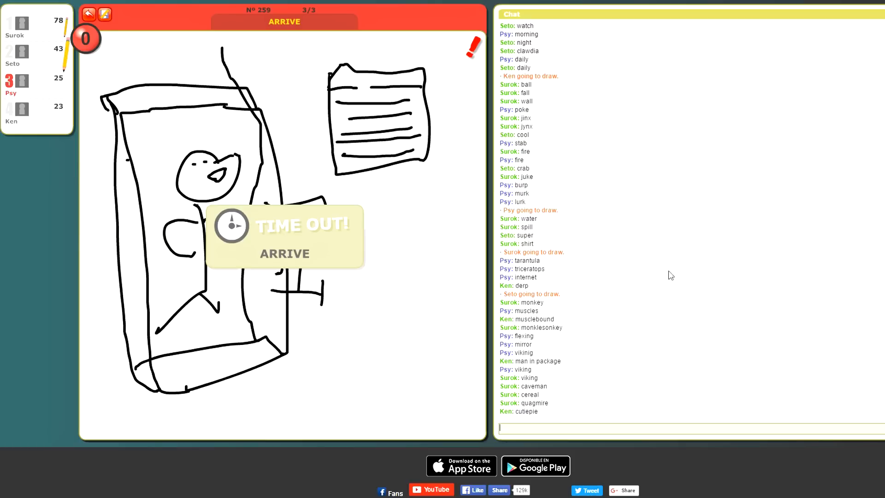
{"action": "mouse_move", "coordinate": [716, 210]}
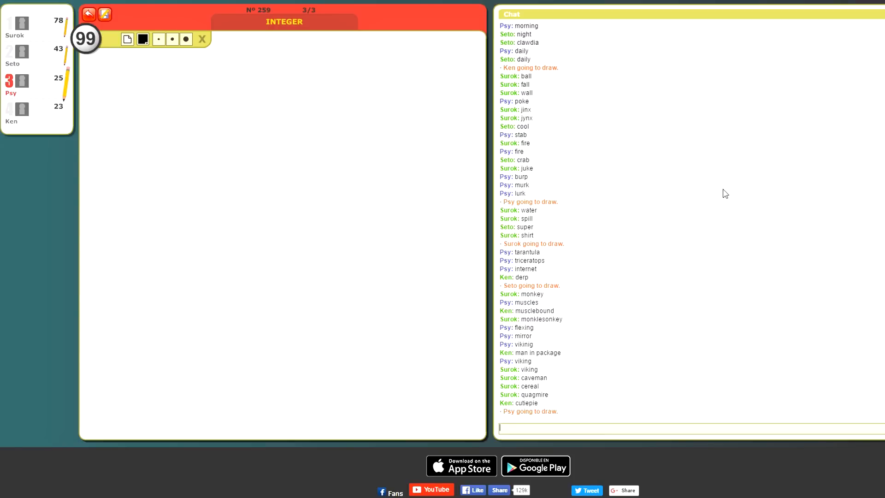
{"action": "mouse_move", "coordinate": [723, 185]}
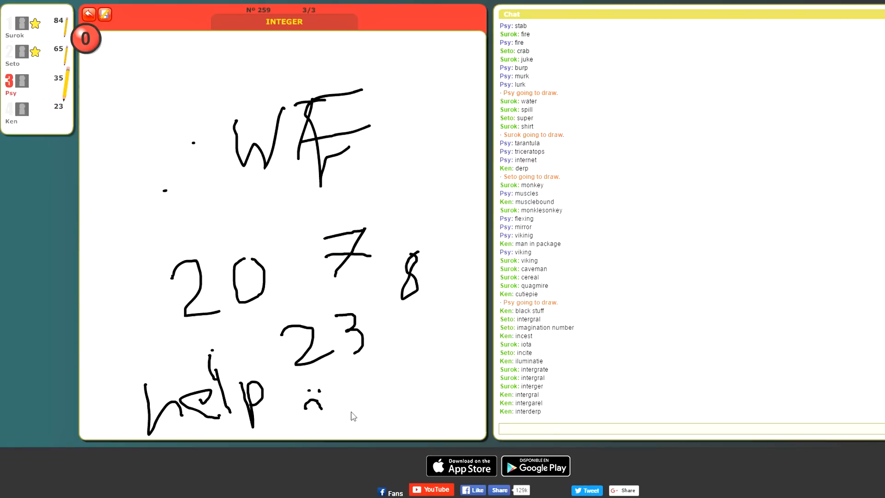
{"action": "mouse_move", "coordinate": [361, 401]}
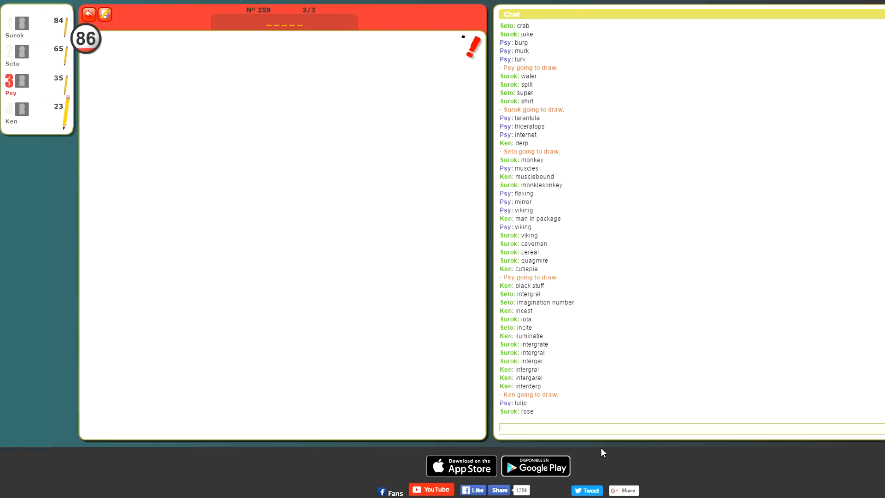
Step: Guess in chat ending with 'petal' to solve the five-letter word
{"action": "type", "text": "b"}
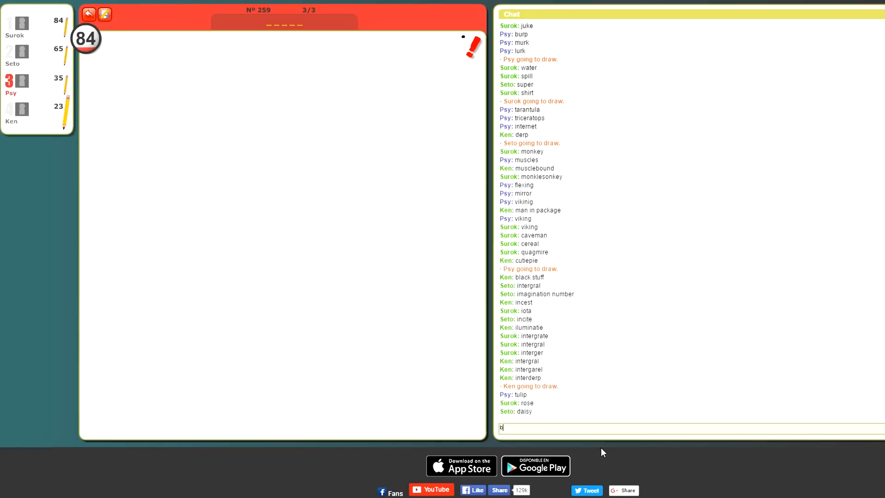
{"action": "type", "text": "los"}
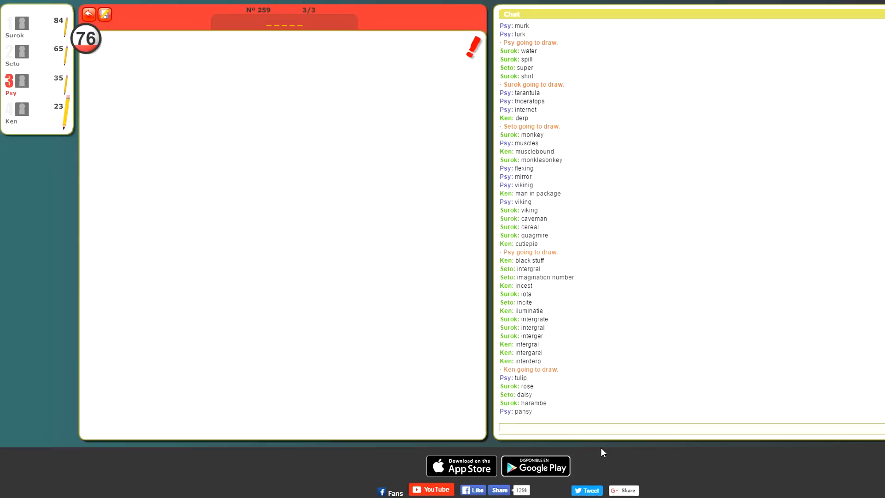
{"action": "type", "text": "petal"}
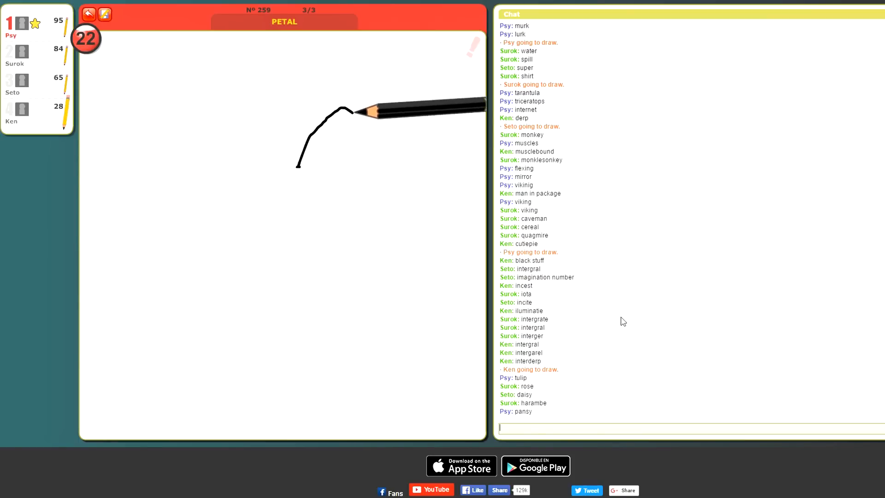
Step: Add the final strokes to the five-petal flower and acknowledge the round-end prompts
{"action": "left_click_drag", "start_coordinate": [356, 109], "coordinate": [398, 231]}
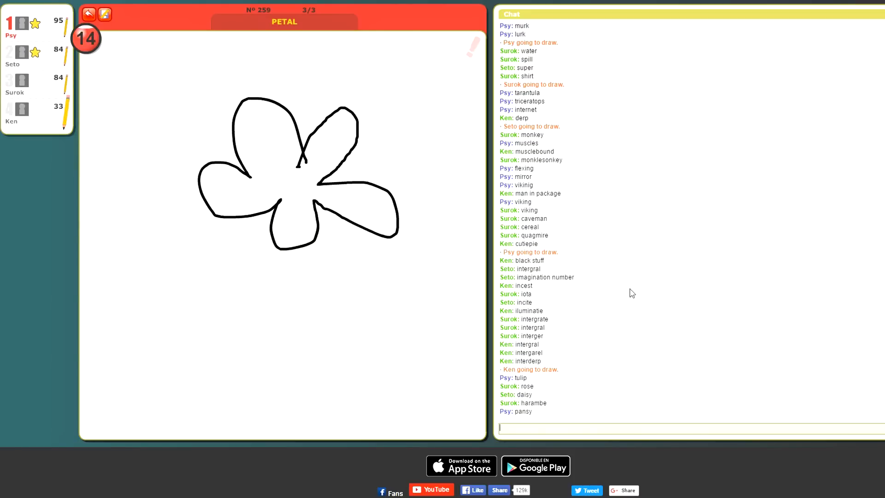
{"action": "mouse_move", "coordinate": [642, 282]}
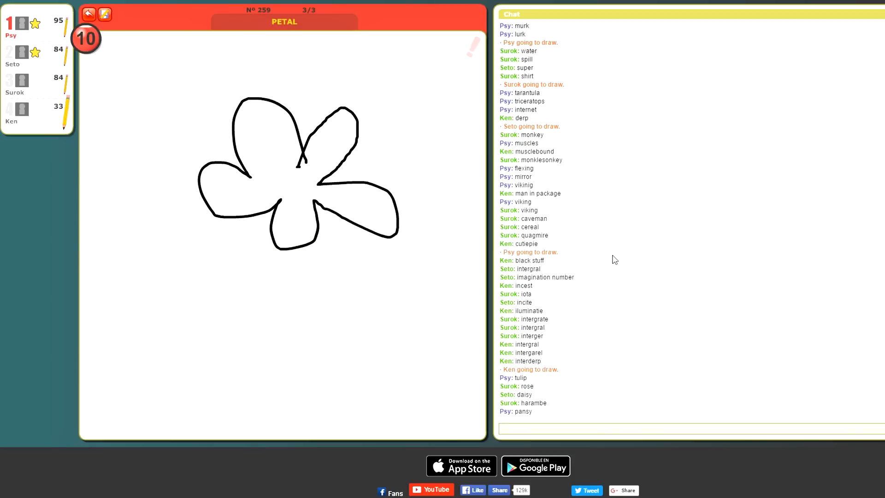
{"action": "mouse_move", "coordinate": [625, 263]}
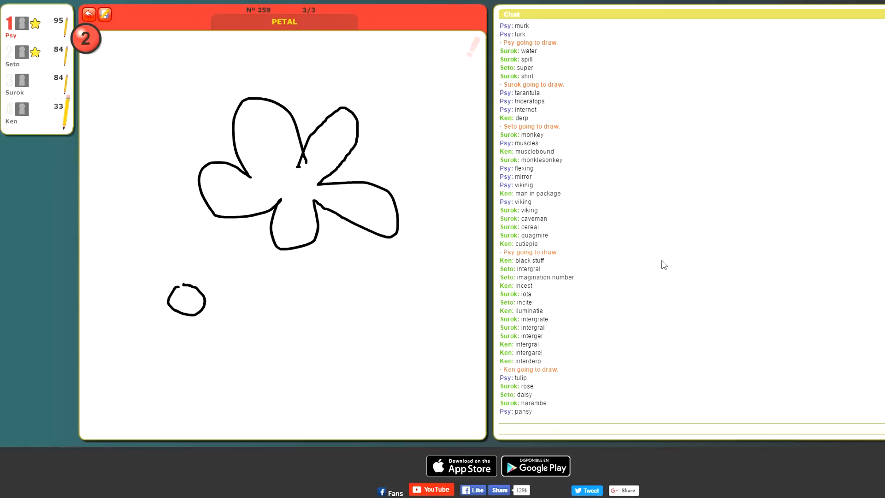
{"action": "left_click", "coordinate": [678, 427]}
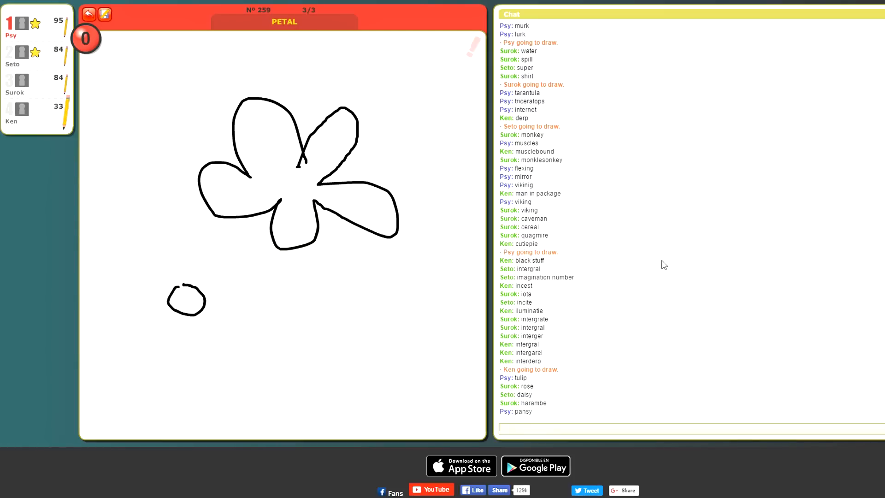
{"action": "mouse_move", "coordinate": [672, 271]}
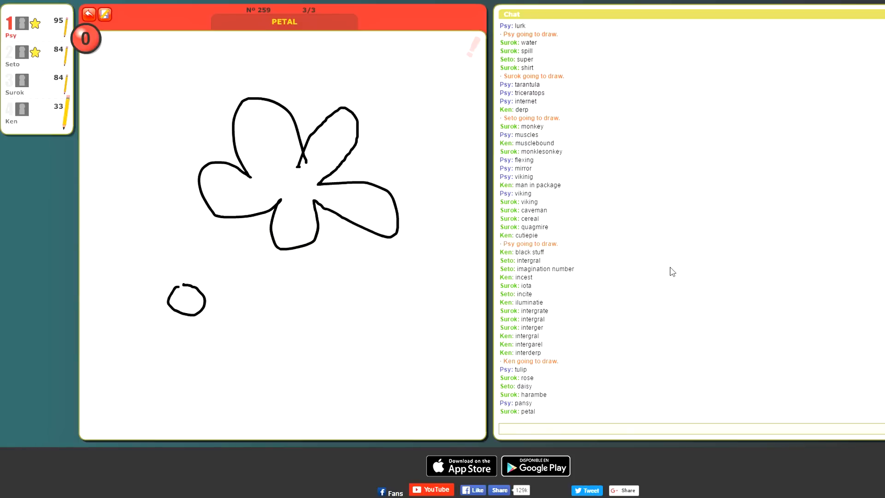
{"action": "left_click", "coordinate": [621, 427]}
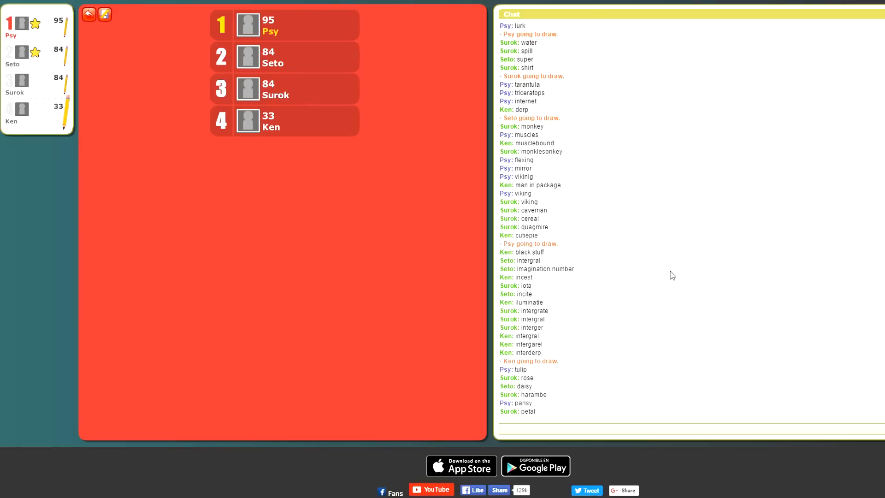
{"action": "mouse_move", "coordinate": [652, 303]}
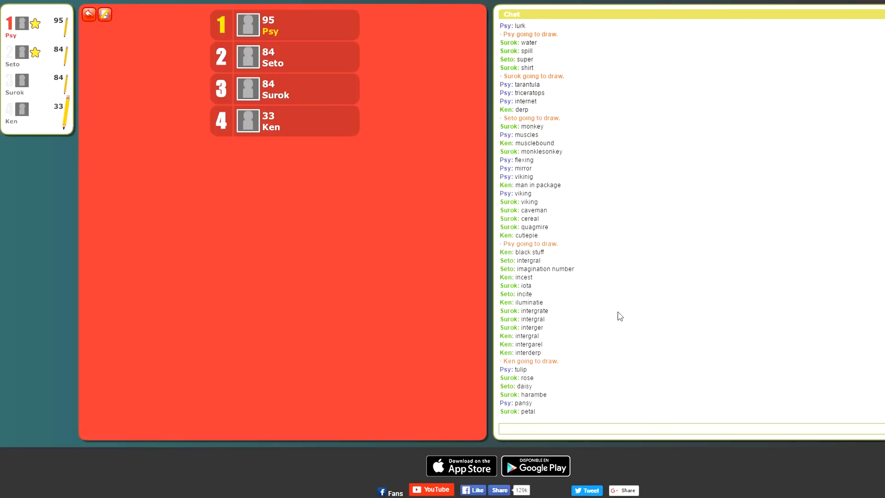
Step: Confirm the final scoreboard showing 95, 84, 84 and 33 to continue
{"action": "left_click", "coordinate": [621, 426]}
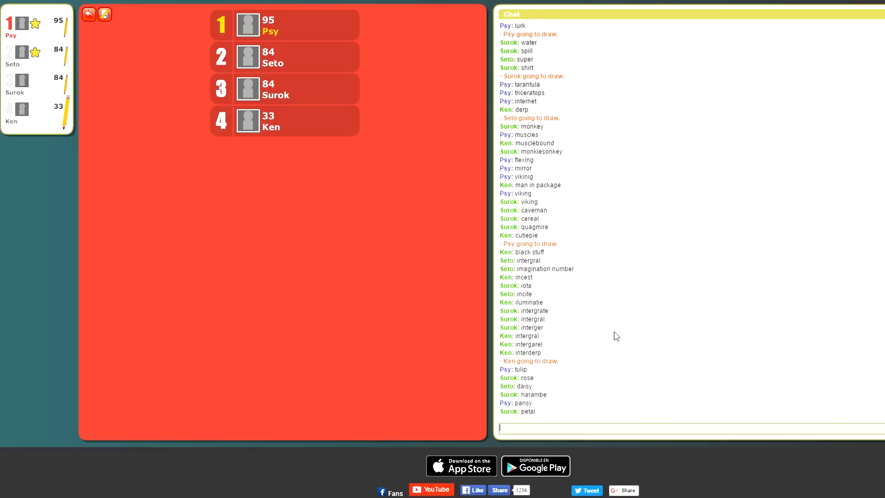
{"action": "mouse_move", "coordinate": [610, 356]}
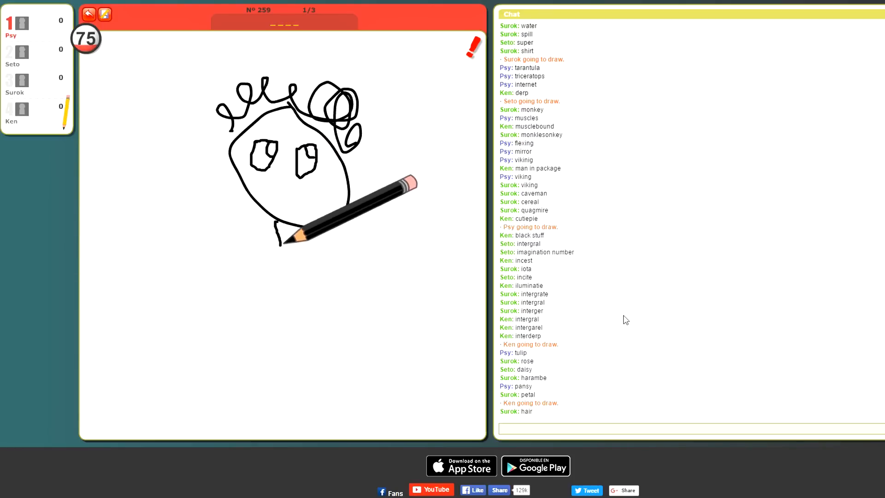
Step: Sketch a stroke on the new match's canvas as the curly-haired figure takes shape
{"action": "left_click_drag", "start_coordinate": [282, 236], "coordinate": [277, 353]}
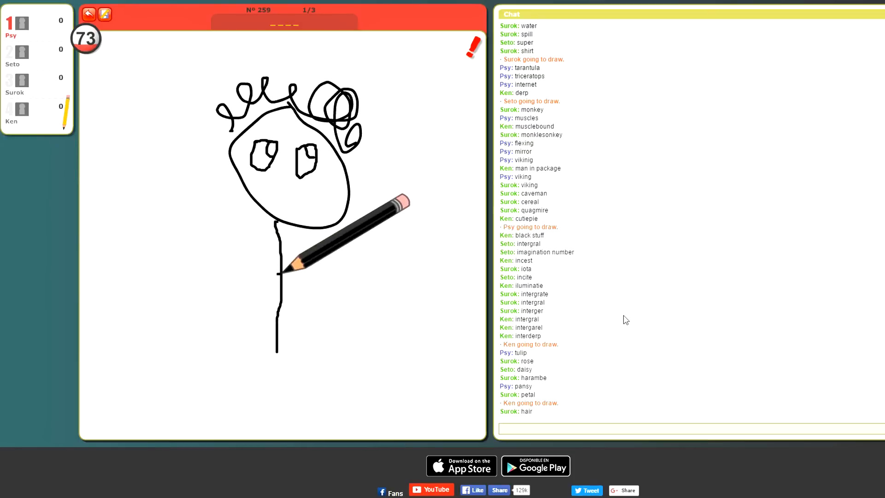